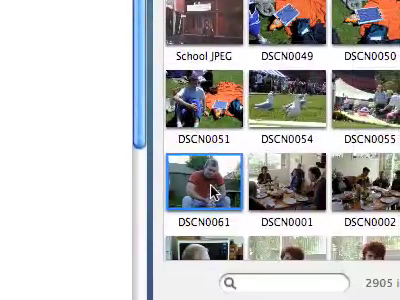
Step: Scroll the Photos media browser to find the garden photo DSCN0061
scroll(down, 3)
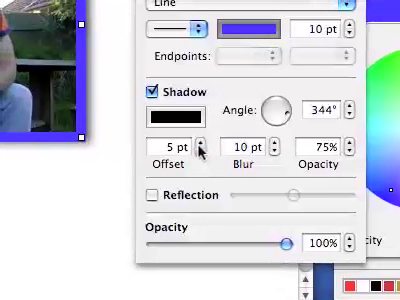
Step: Increase the photo's drop shadow offset
click(200, 150)
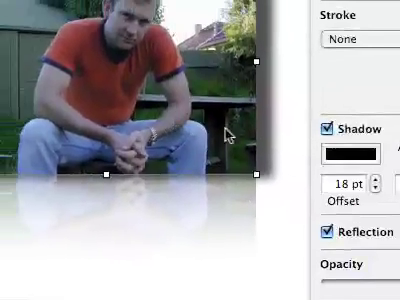
Step: Add a mirrored reflection beneath the photo
click(329, 127)
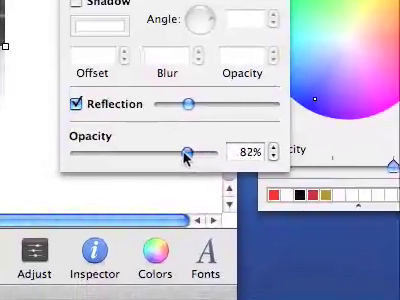
Step: Lower the photo's opacity further and send it behind the red body text
drag(185, 150, 200, 150)
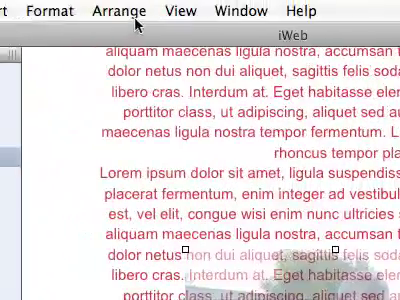
click(120, 11)
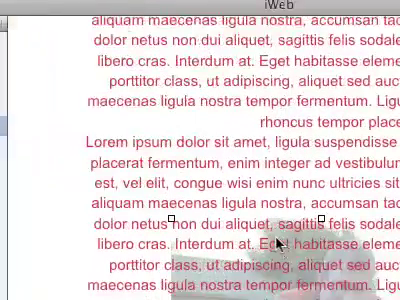
scroll(down, 3)
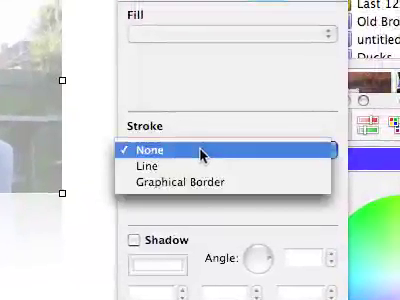
Step: Give the photo a red pencil-style graphical border
click(189, 181)
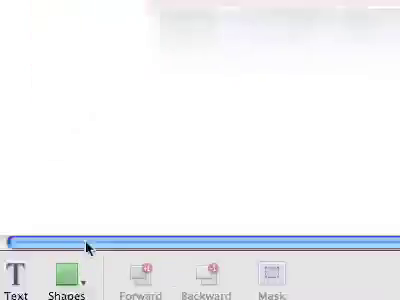
Step: Insert a new shape from the toolbar's Shapes menu
click(63, 270)
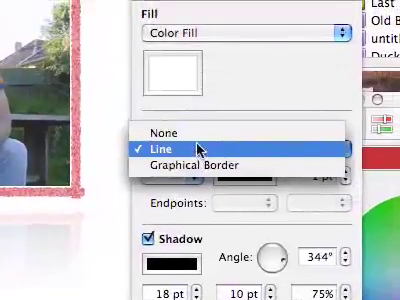
Step: Set the shape's stroke to None
click(167, 132)
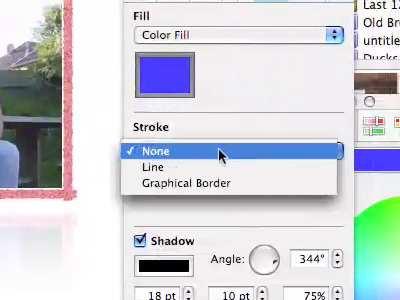
click(146, 149)
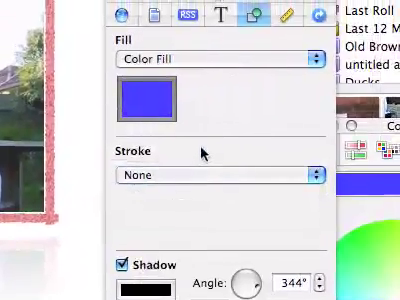